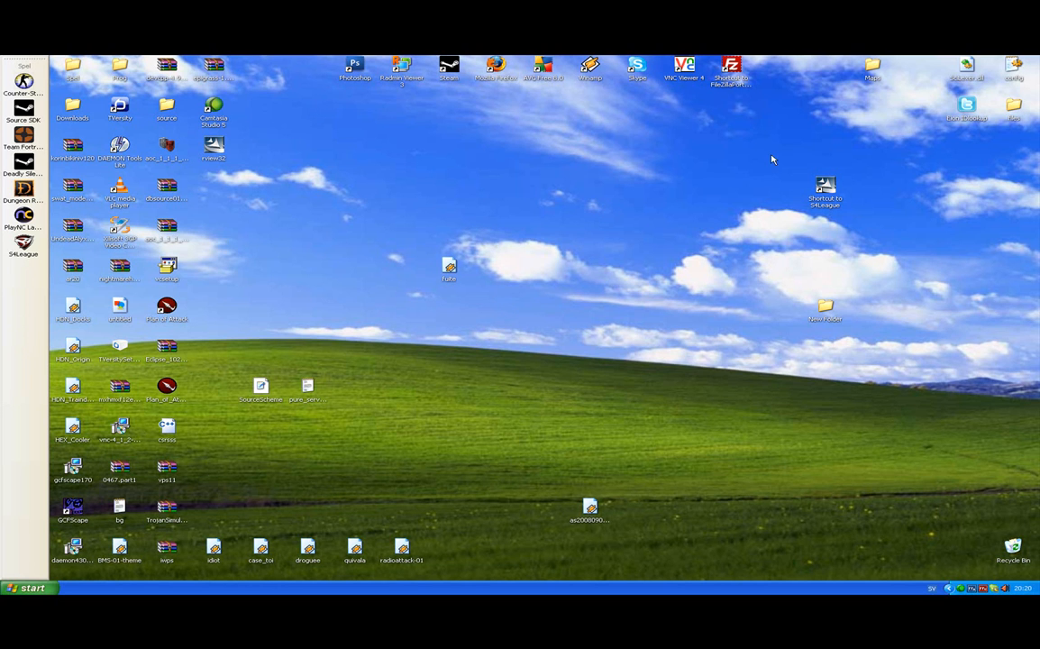
{"action": "mouse_move", "coordinate": [687, 116]}
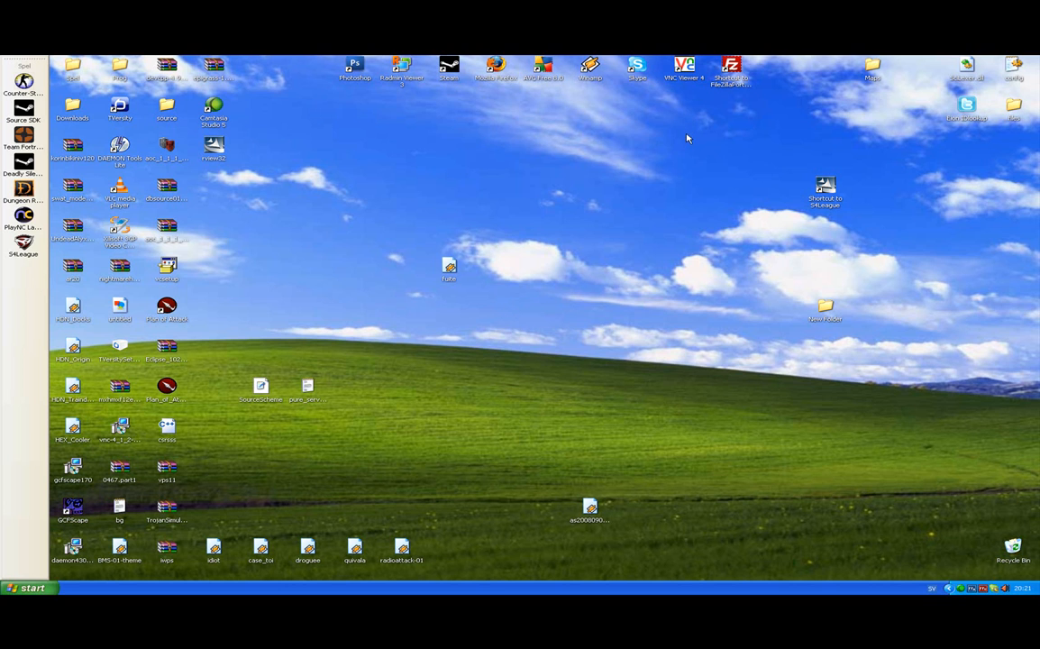
{"action": "mouse_move", "coordinate": [658, 148]}
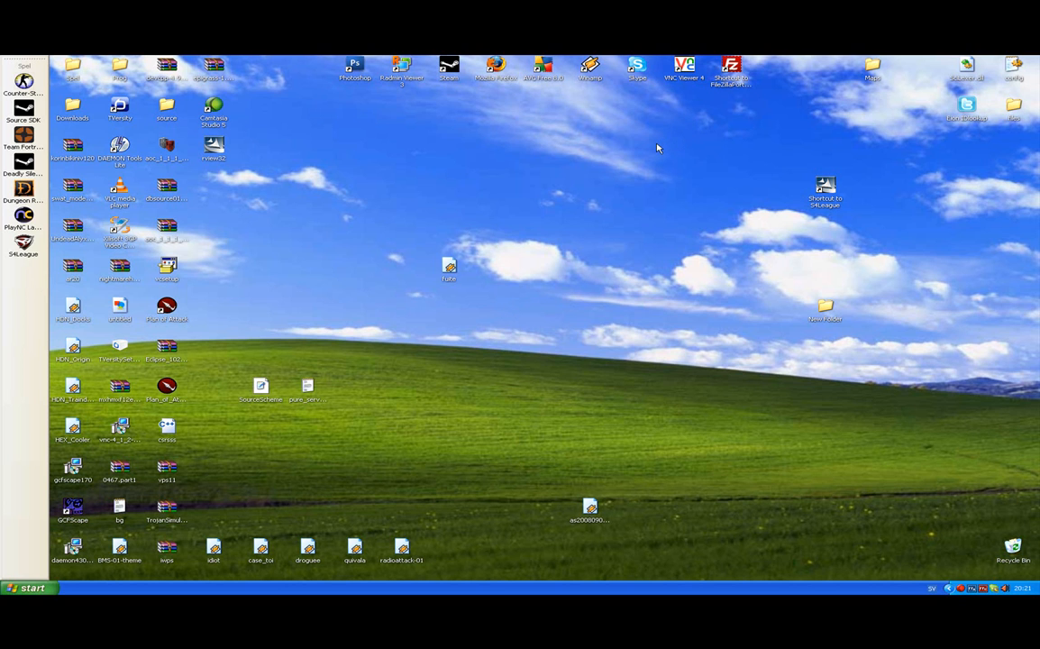
{"action": "mouse_move", "coordinate": [642, 149]}
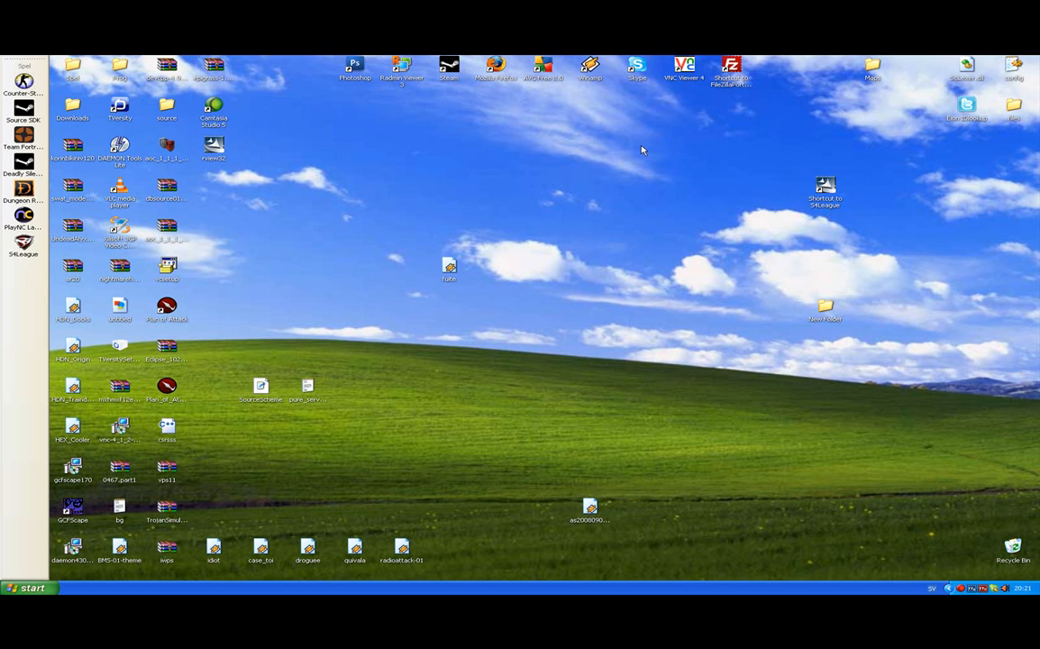
{"action": "mouse_move", "coordinate": [647, 115]}
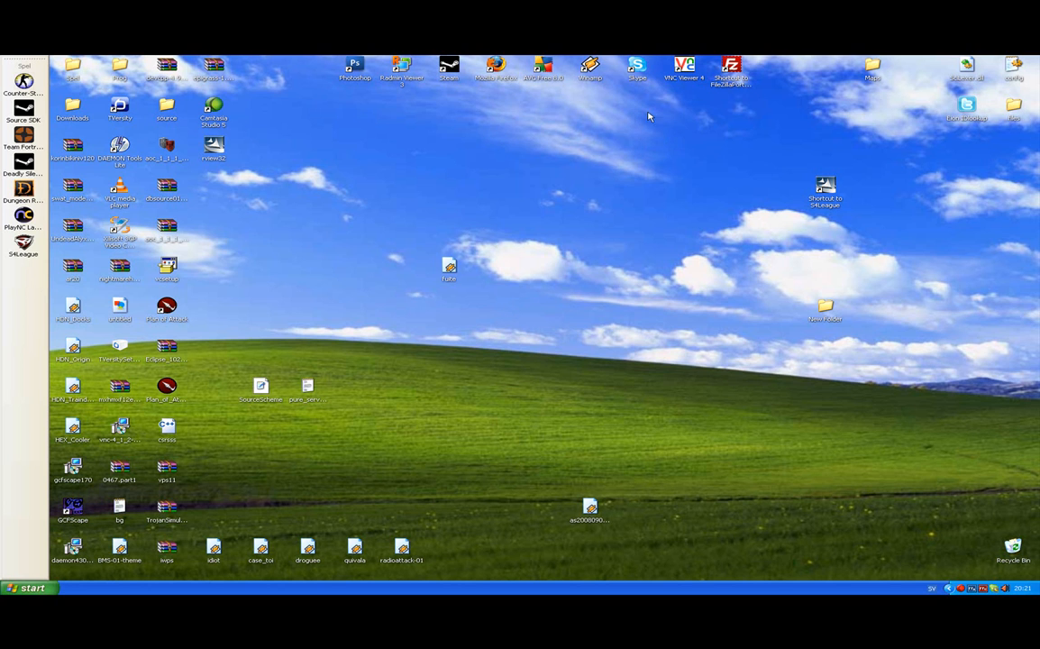
{"action": "mouse_move", "coordinate": [674, 166]}
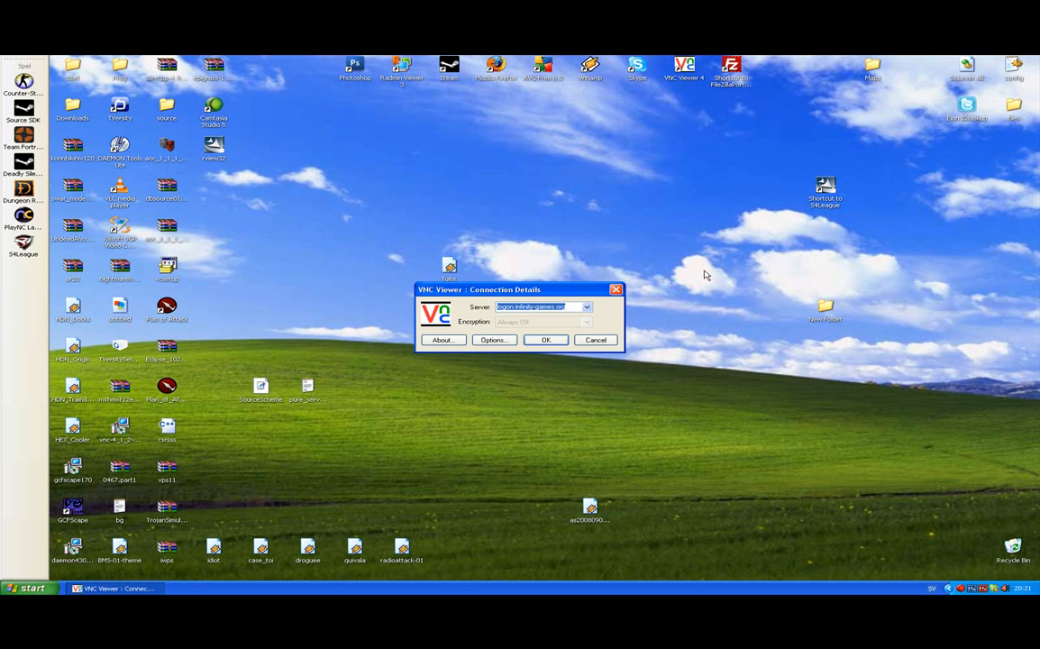
Step: Connect to the server address and authenticate with the entered password
{"action": "left_click", "coordinate": [544, 339]}
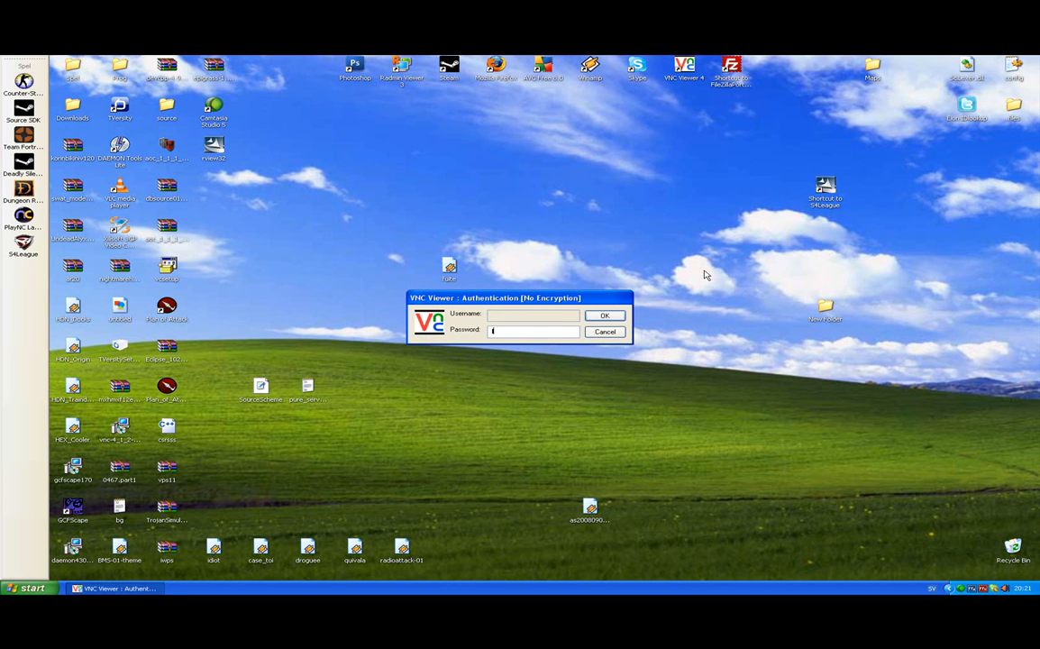
{"action": "type", "text": "password"}
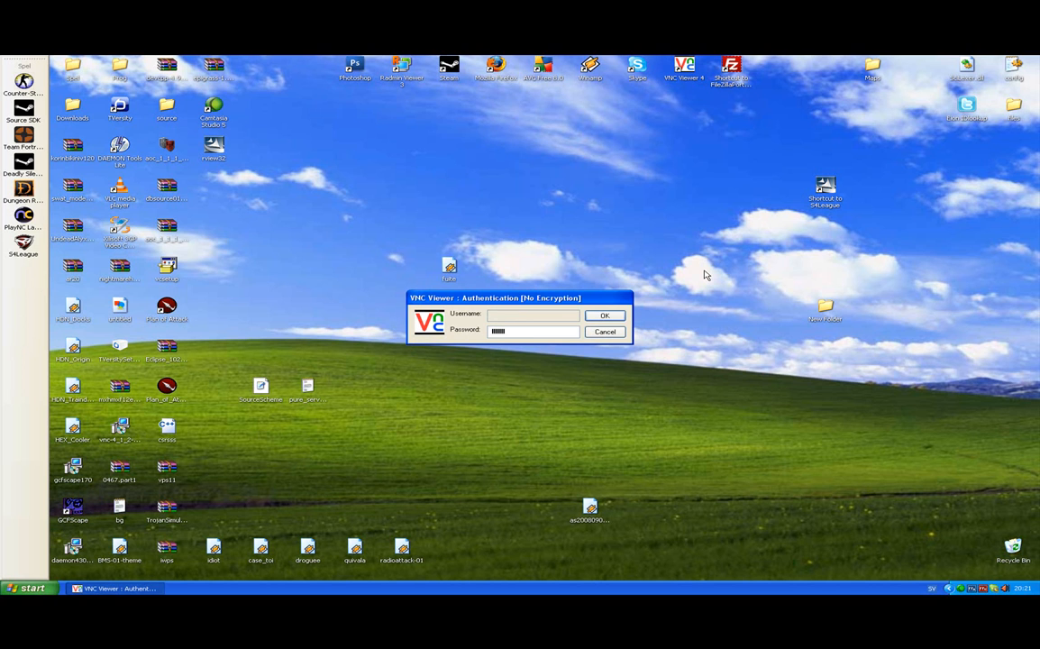
{"action": "mouse_move", "coordinate": [627, 313]}
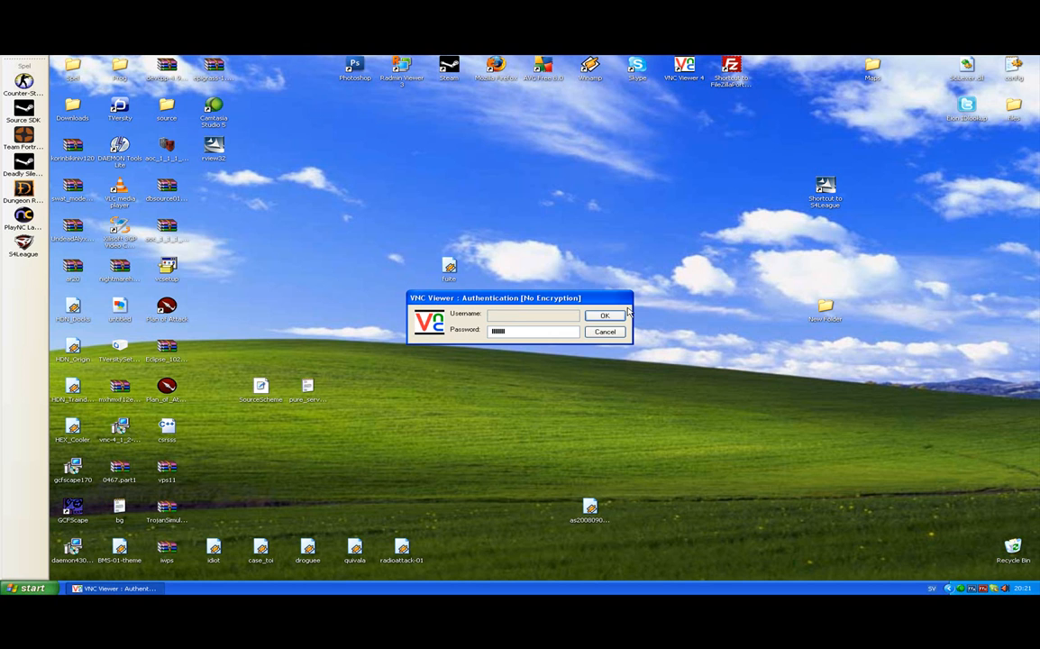
{"action": "mouse_move", "coordinate": [605, 316]}
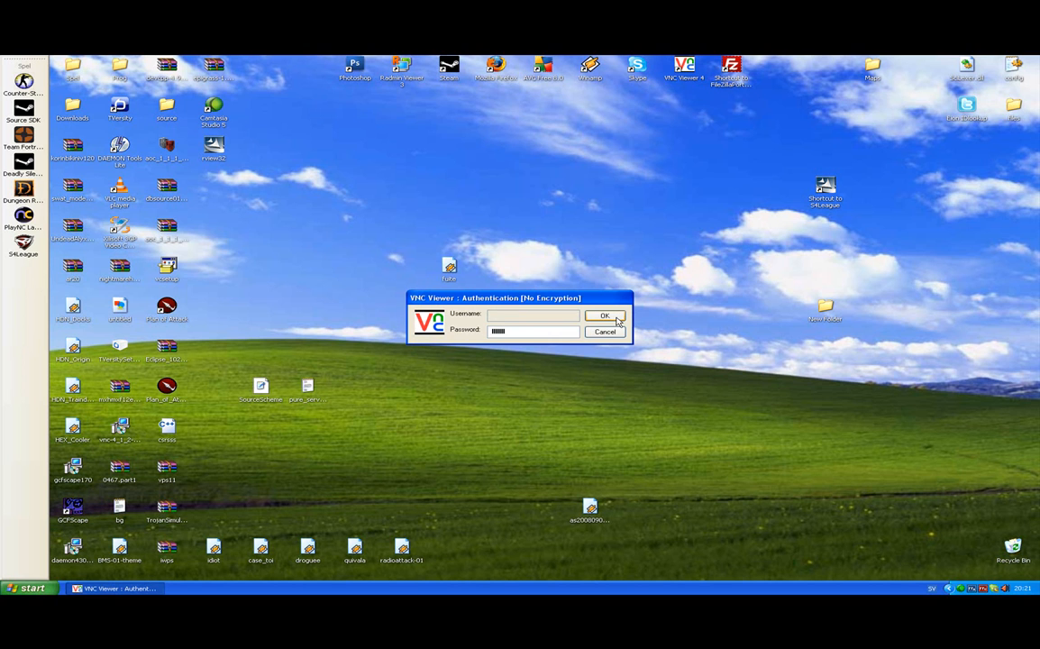
{"action": "left_click", "coordinate": [606, 317]}
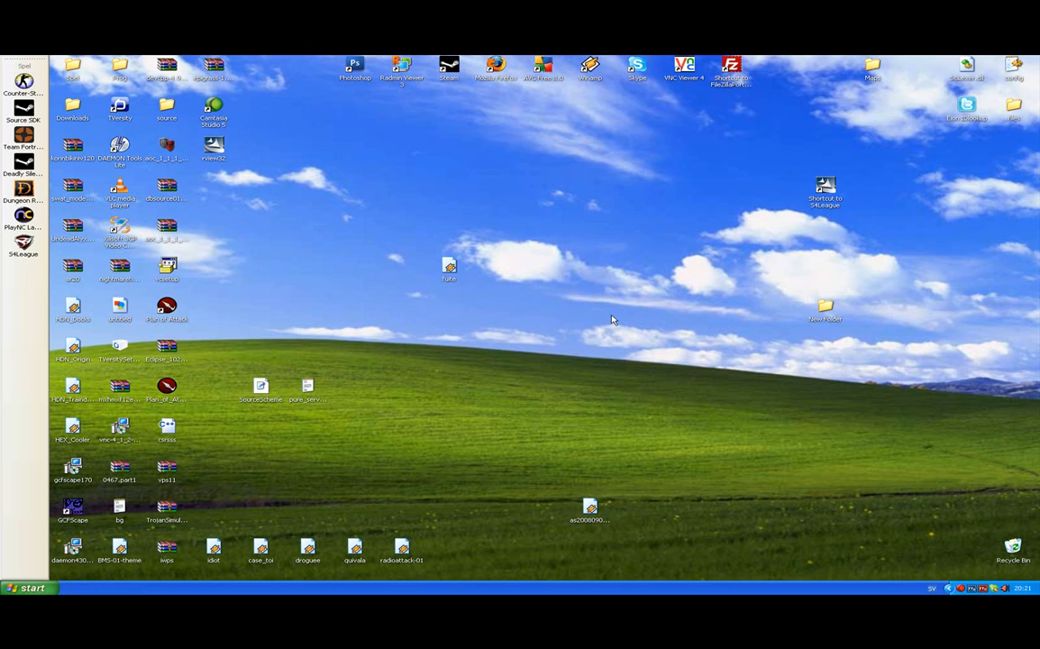
{"action": "mouse_move", "coordinate": [400, 271]}
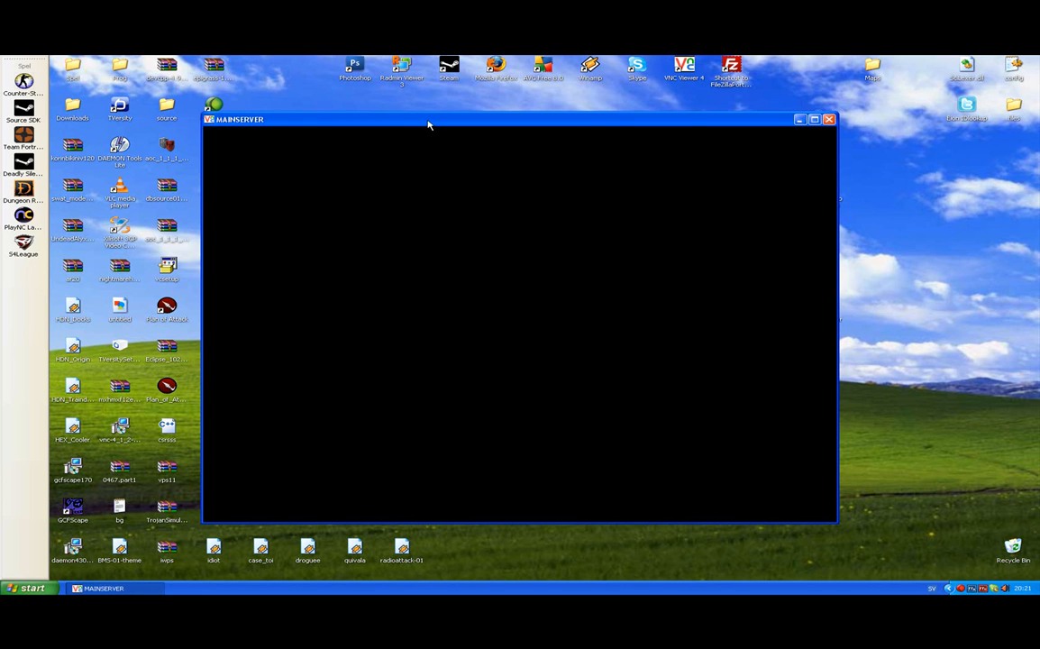
{"action": "mouse_move", "coordinate": [479, 411]}
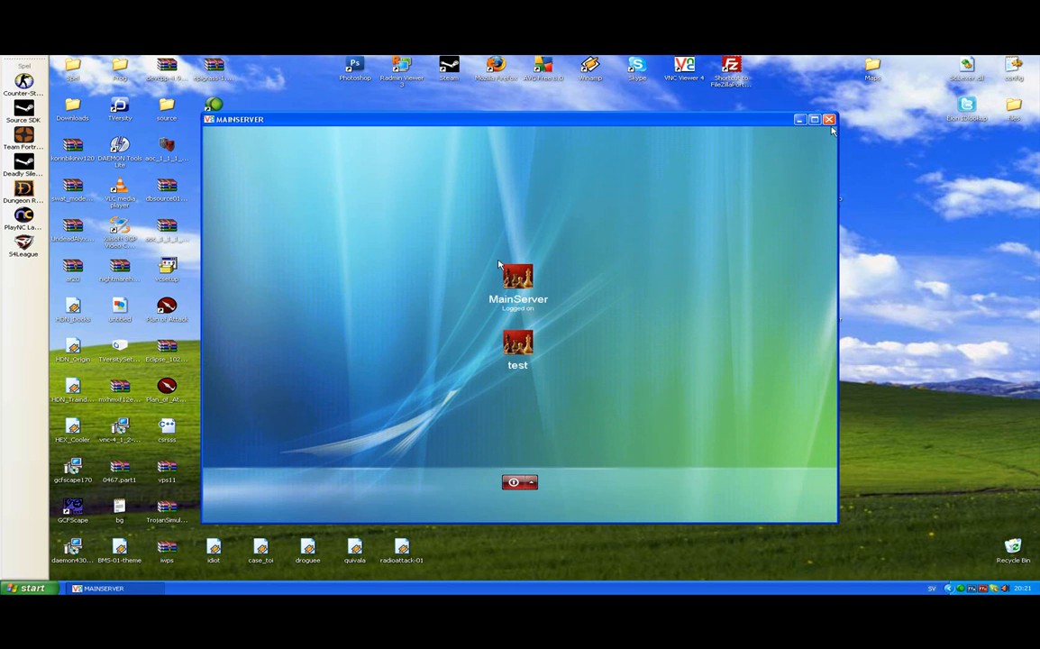
{"action": "mouse_move", "coordinate": [530, 277]}
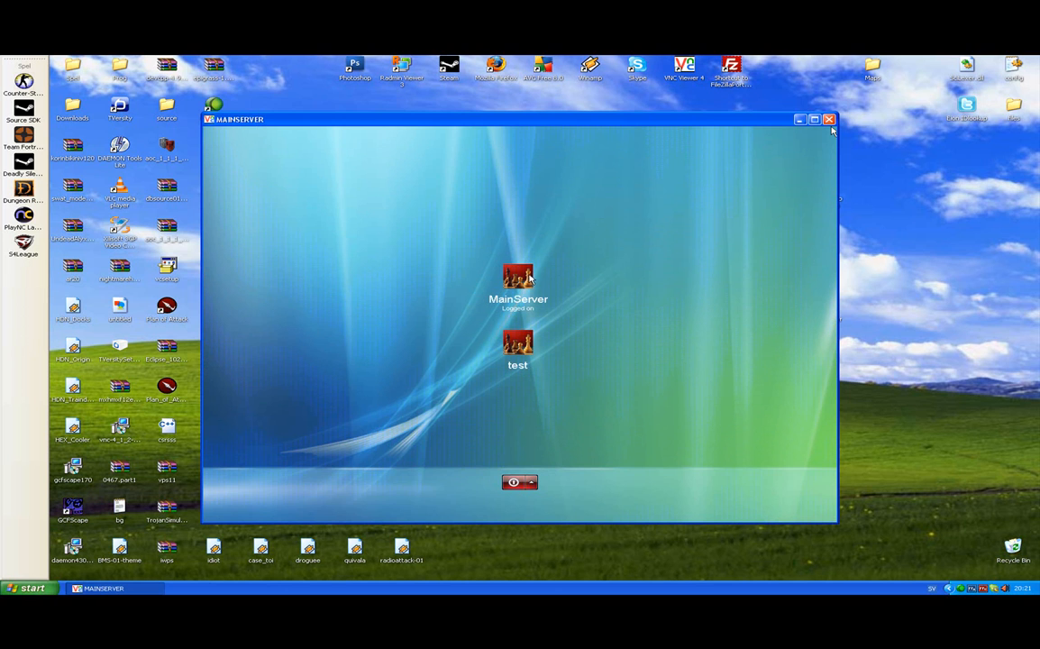
{"action": "mouse_move", "coordinate": [519, 253]}
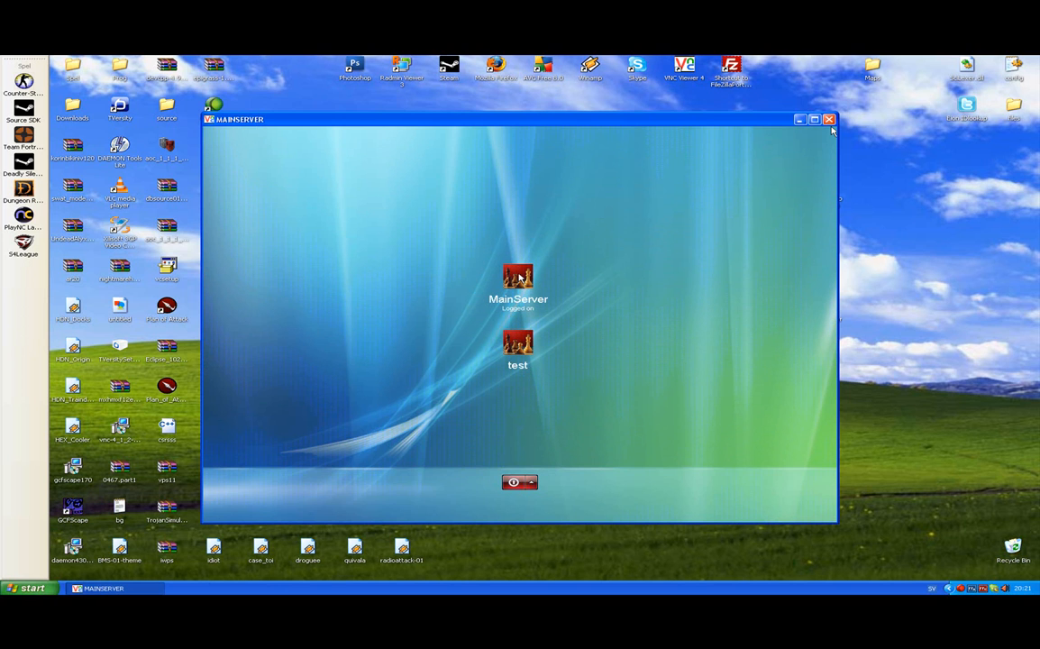
{"action": "mouse_move", "coordinate": [244, 126]}
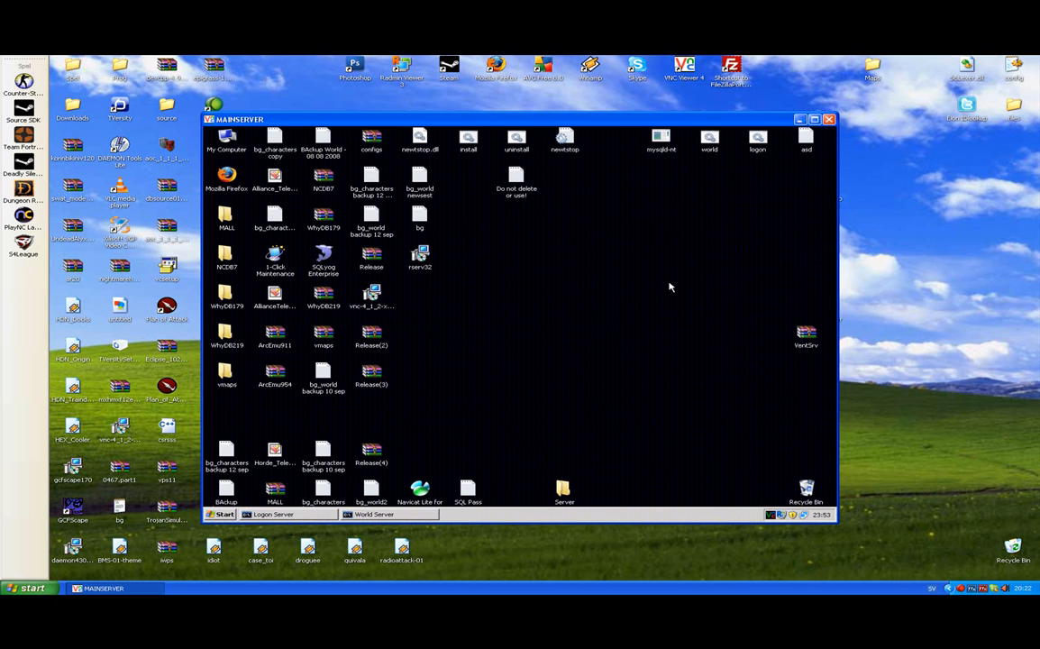
{"action": "mouse_move", "coordinate": [431, 306]}
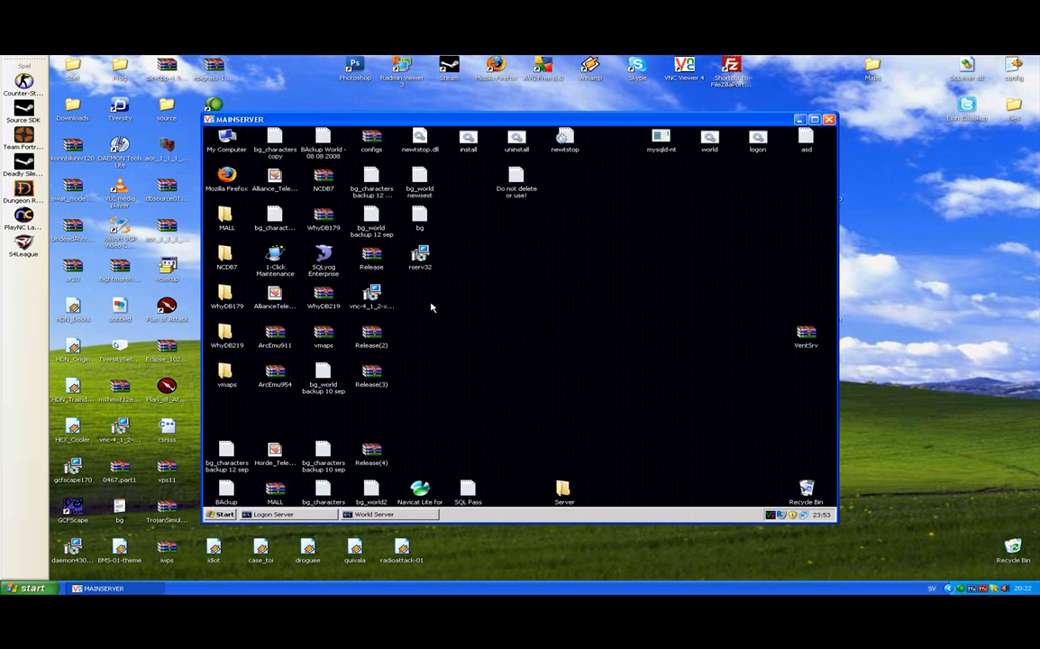
{"action": "mouse_move", "coordinate": [288, 515]}
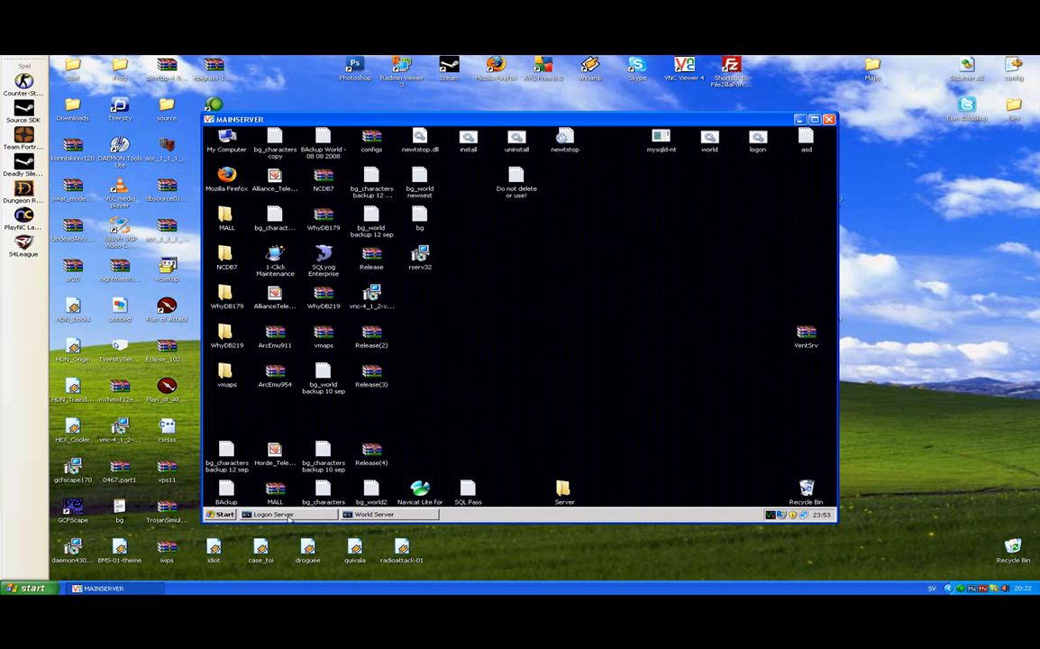
Step: Close the MAINSERVER remote session window after viewing its desktop
{"action": "left_click", "coordinate": [829, 119]}
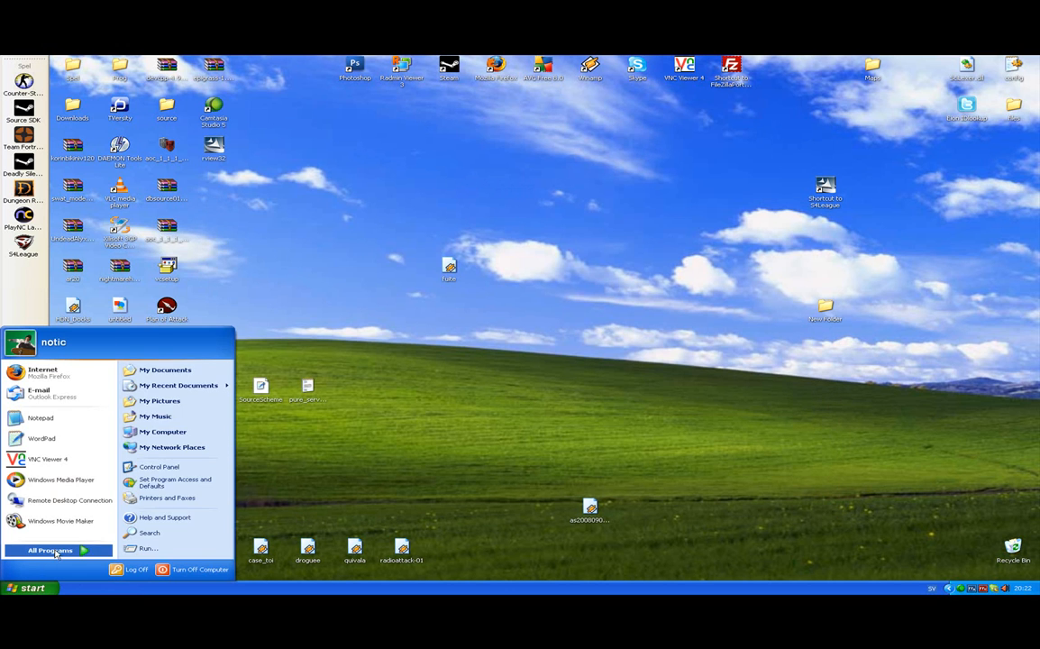
Step: Launch Remote Desktop Connection from All Programs > Accessories and connect to the server
{"action": "left_click", "coordinate": [51, 550]}
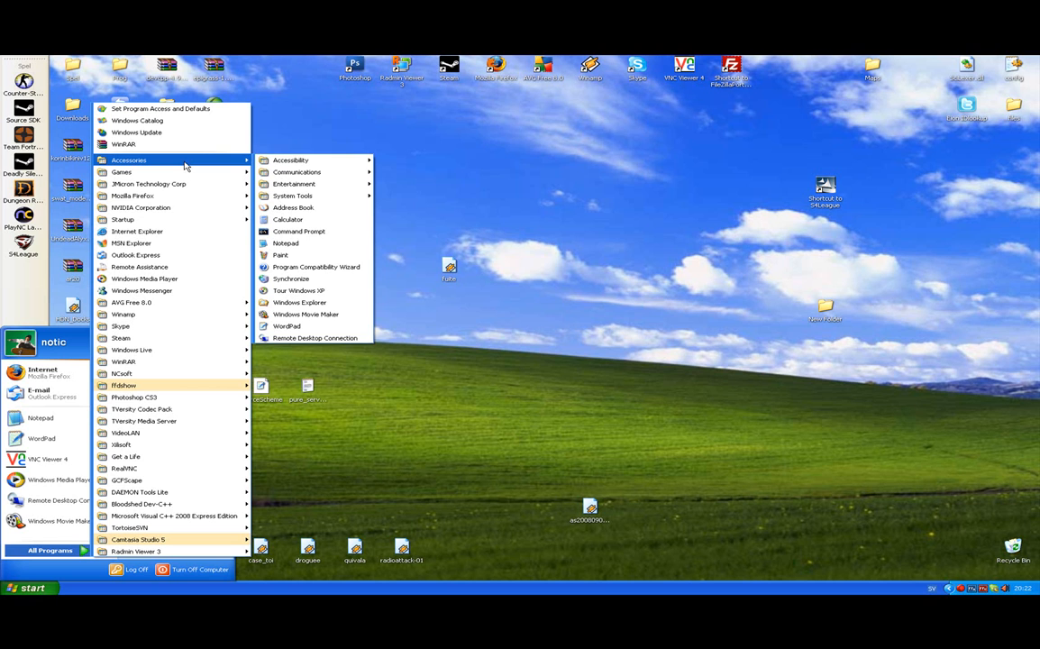
{"action": "mouse_move", "coordinate": [314, 337]}
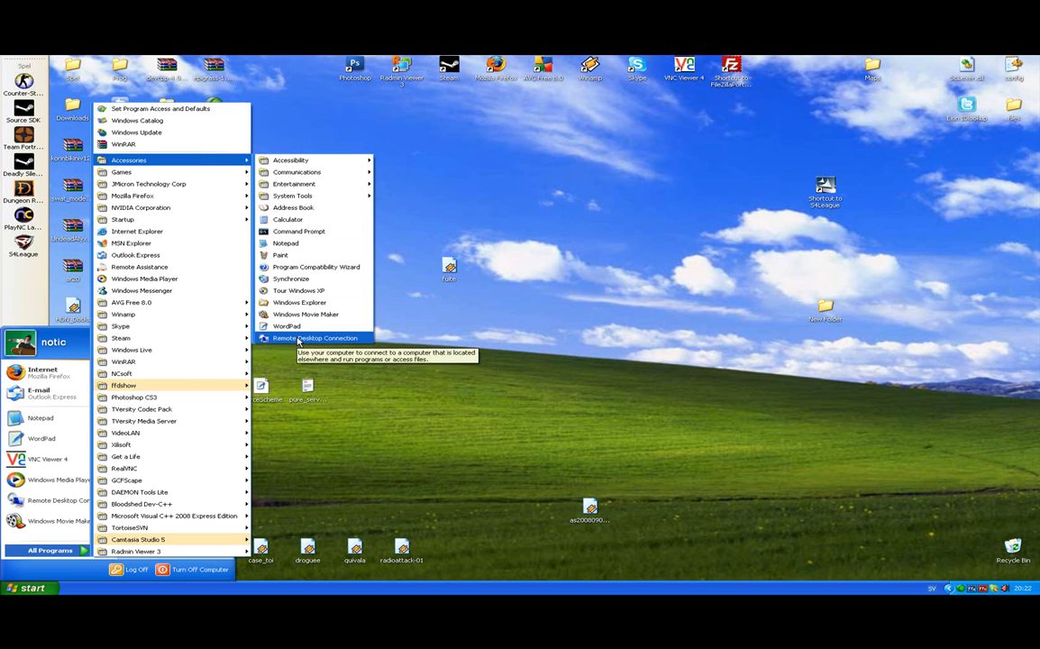
{"action": "mouse_move", "coordinate": [328, 351]}
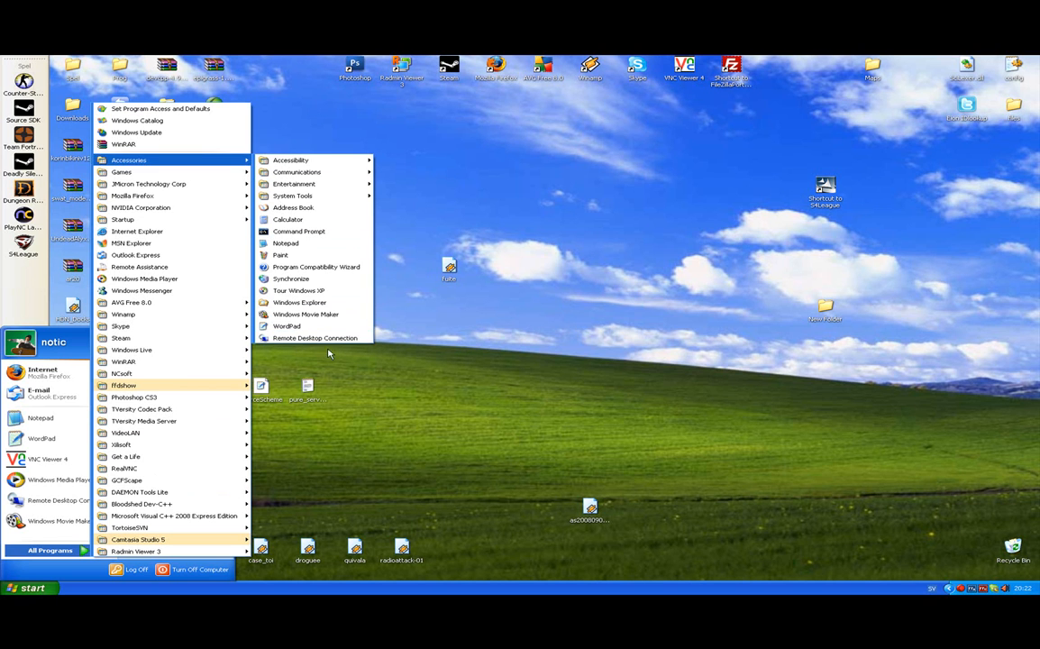
{"action": "left_click", "coordinate": [314, 339]}
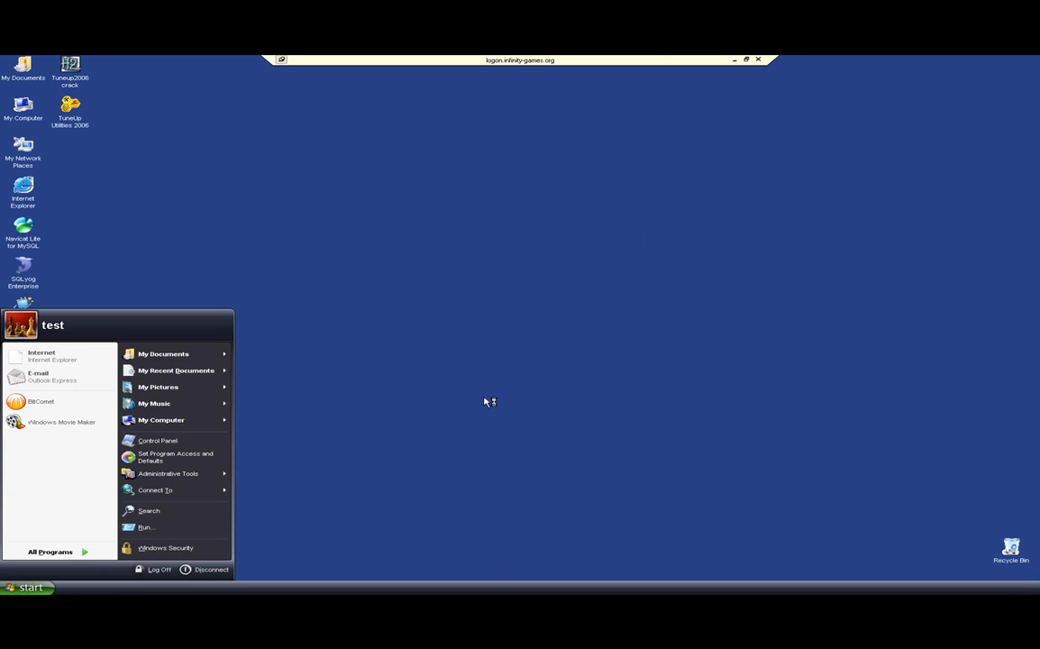
{"action": "mouse_move", "coordinate": [451, 310]}
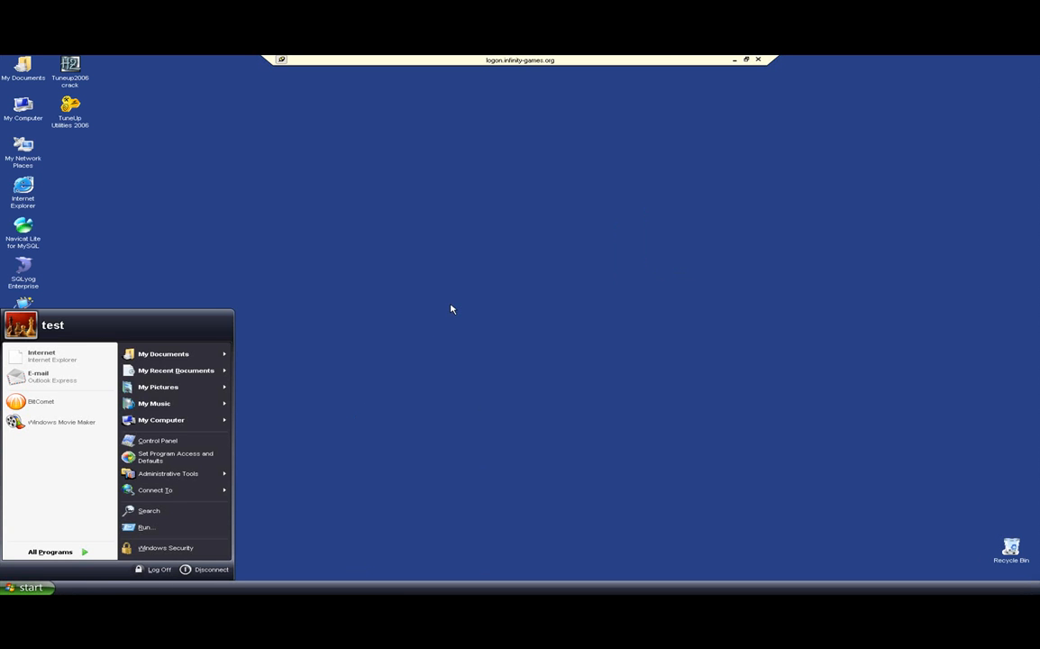
Step: Dismiss the remote Start menu and confirm disconnecting the terminal services session
{"action": "left_click", "coordinate": [748, 483]}
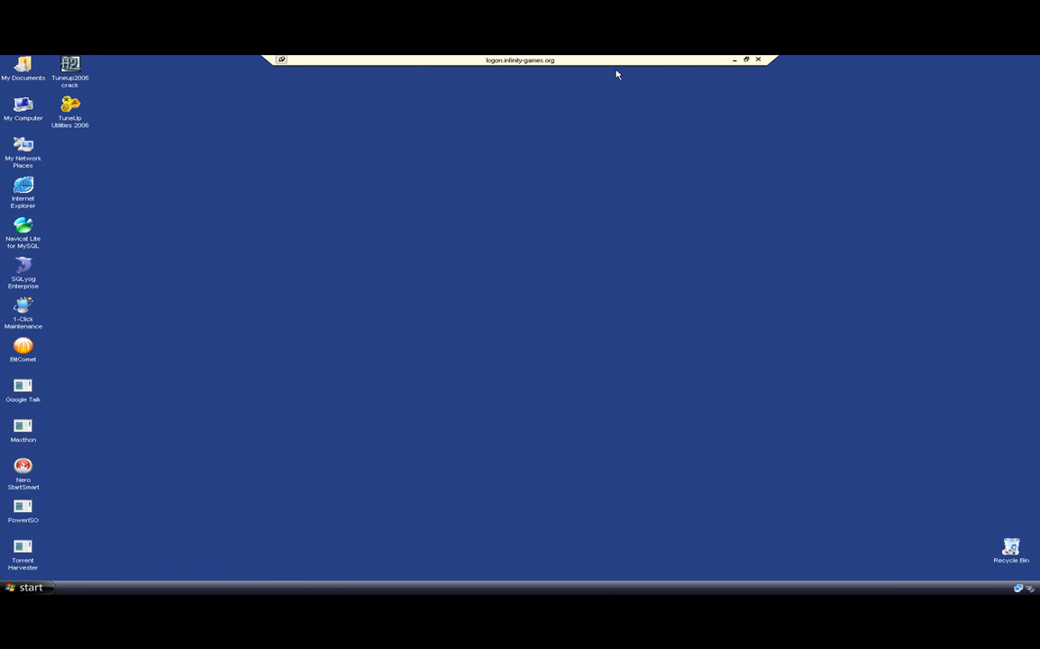
{"action": "mouse_move", "coordinate": [761, 61]}
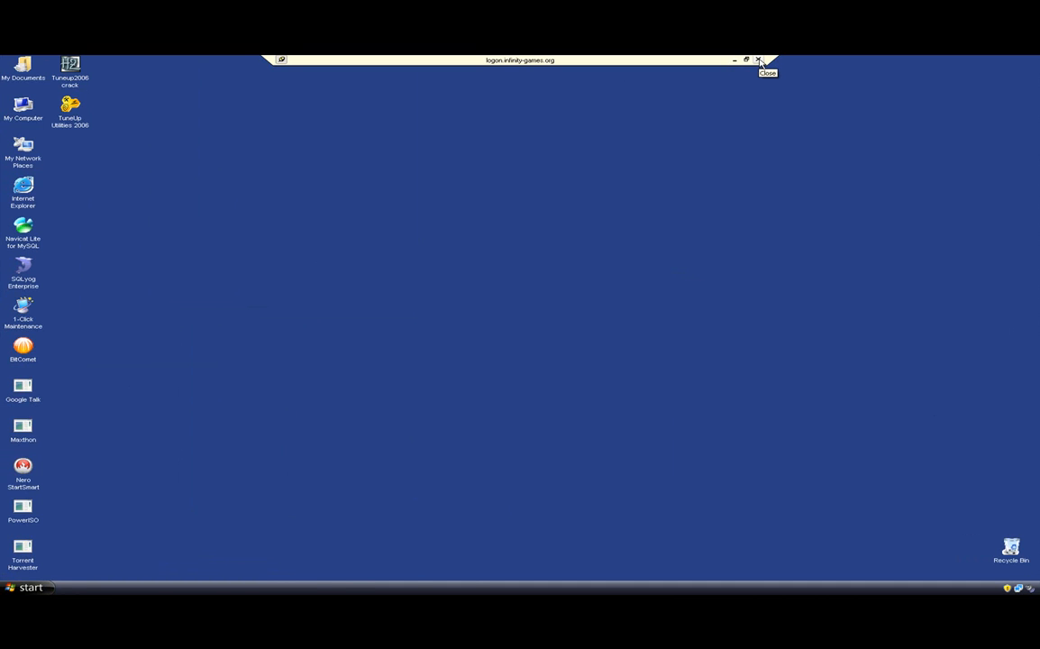
{"action": "left_click", "coordinate": [758, 60]}
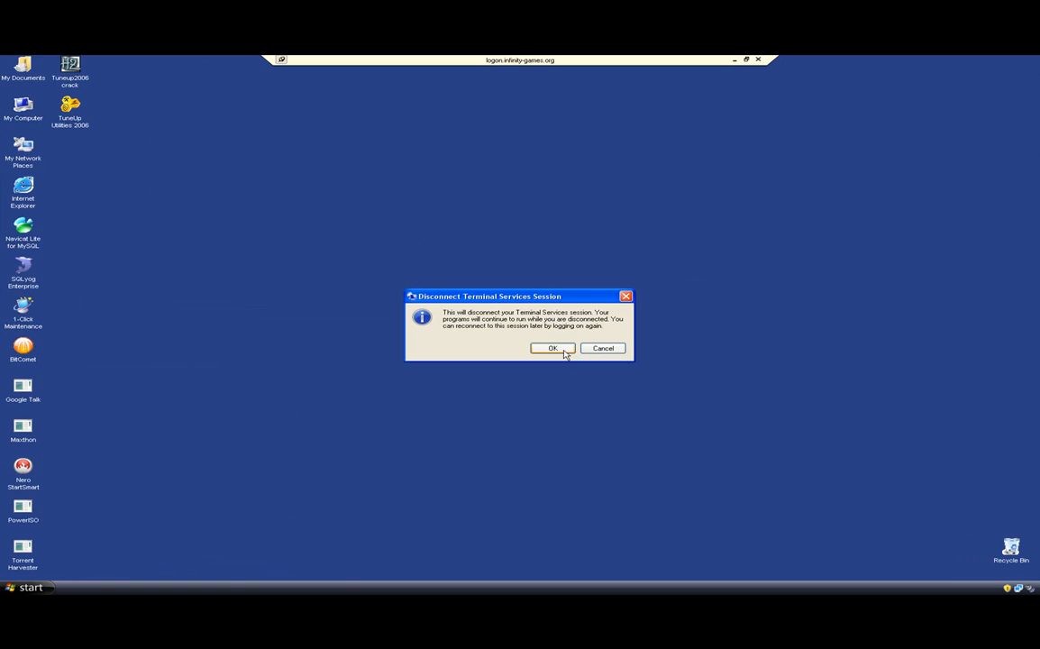
{"action": "left_click", "coordinate": [551, 349]}
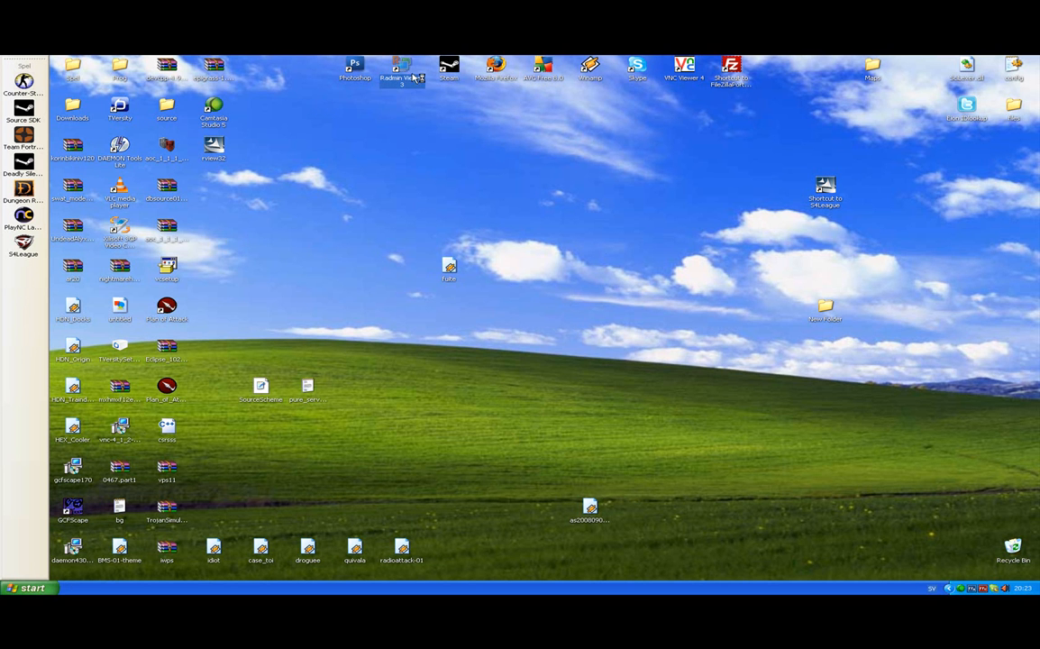
Step: Start Radmin Viewer and set the server entry to logon.infinity-games.org on port 4445
{"action": "double_click", "coordinate": [402, 72]}
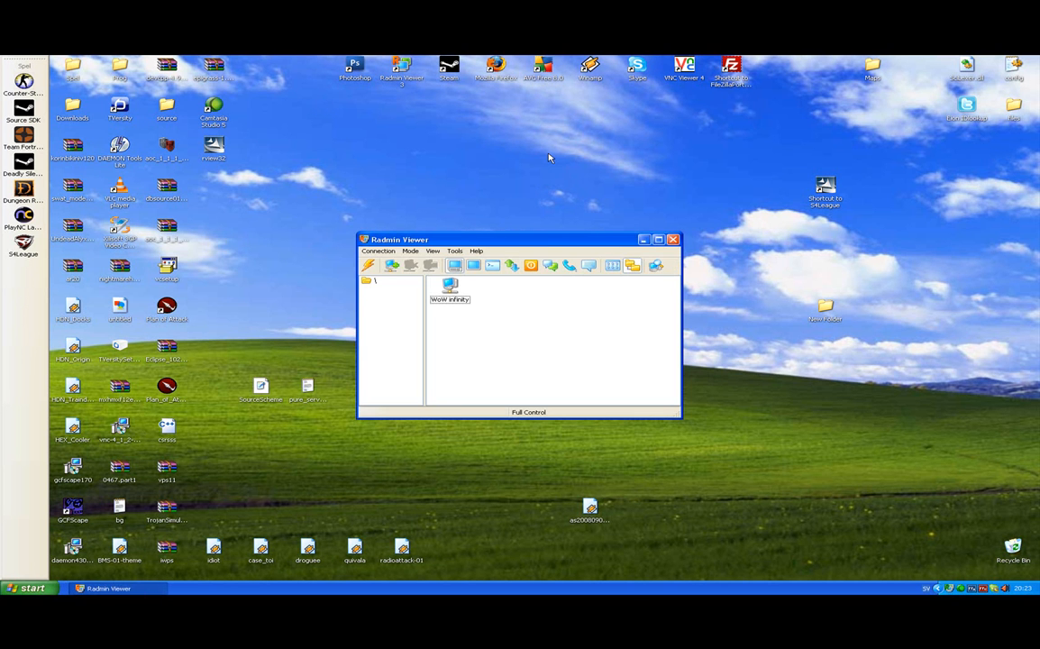
{"action": "left_click_drag", "start_coordinate": [519, 238], "coordinate": [458, 301]}
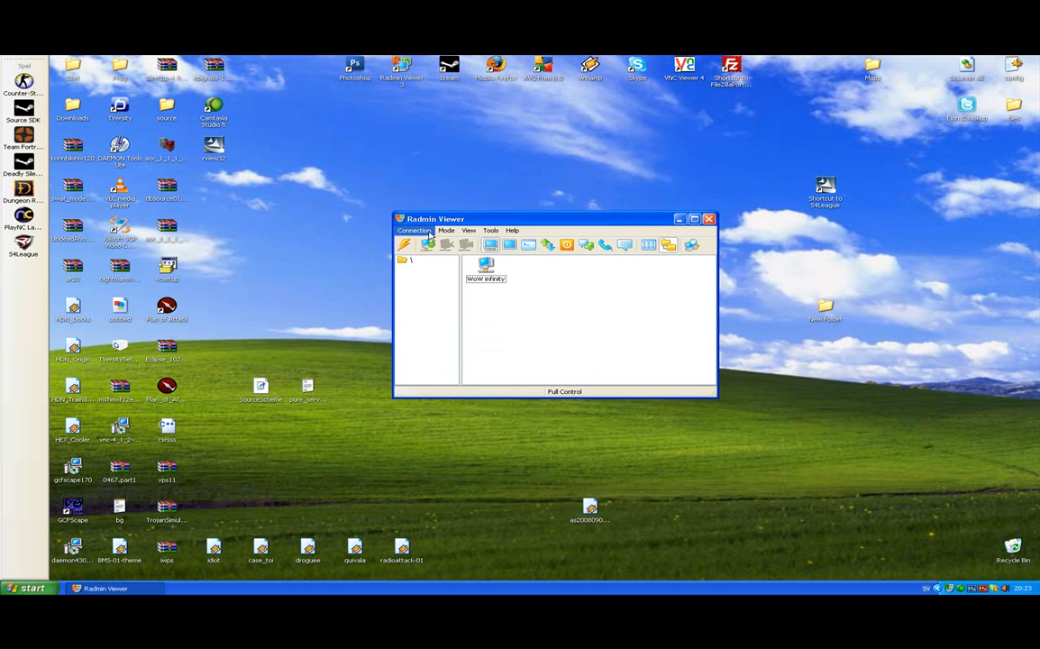
{"action": "mouse_move", "coordinate": [476, 270]}
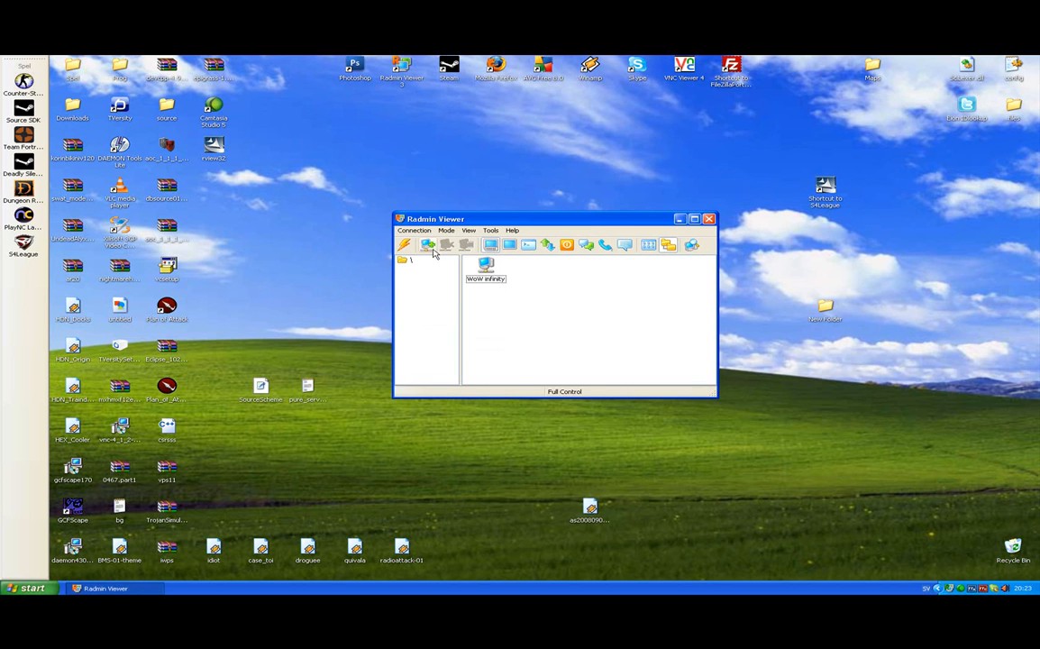
{"action": "mouse_move", "coordinate": [447, 270]}
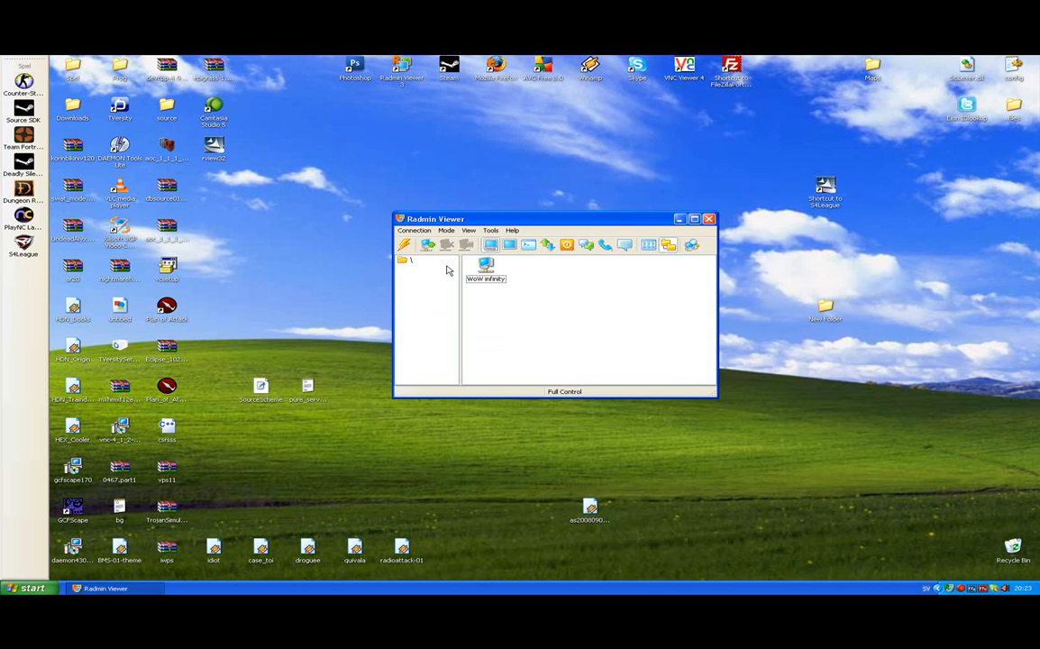
{"action": "mouse_move", "coordinate": [429, 245]}
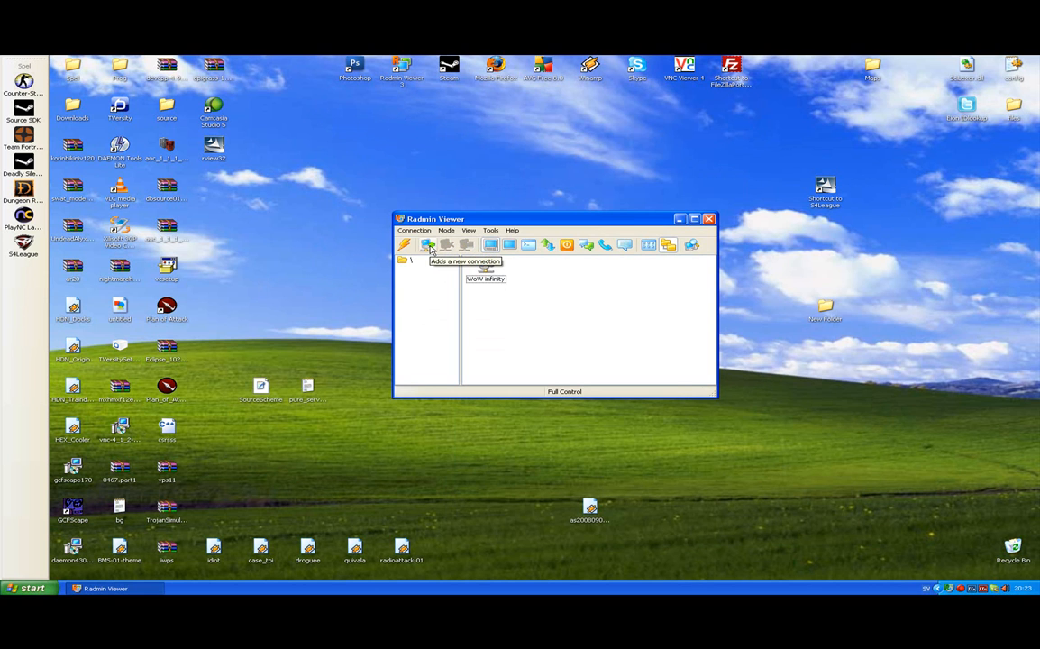
{"action": "left_click", "coordinate": [429, 245]}
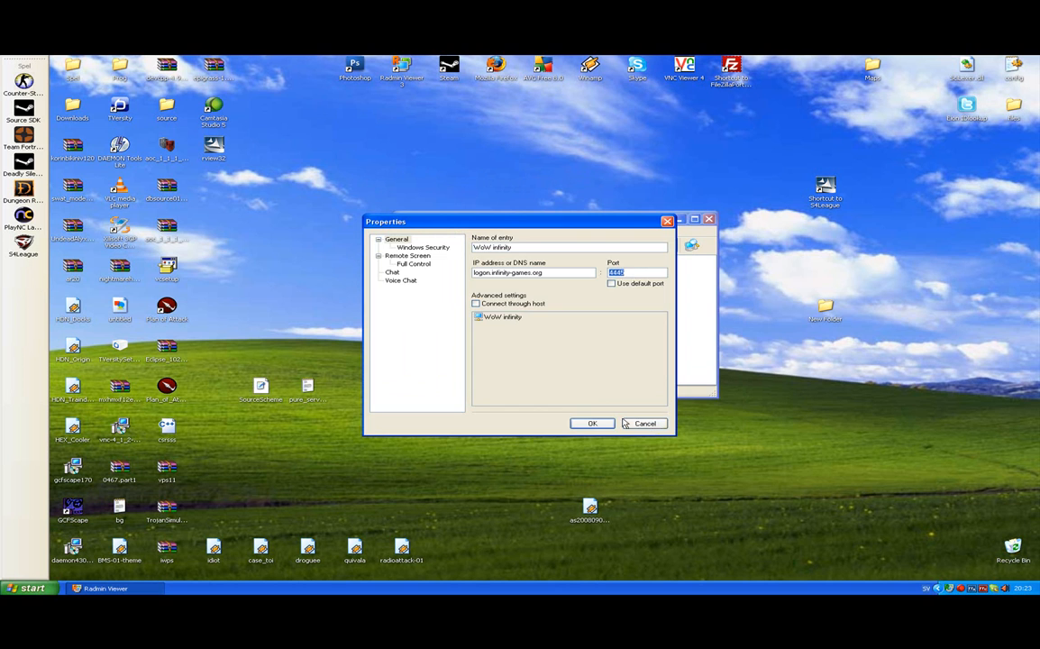
{"action": "left_click", "coordinate": [592, 422]}
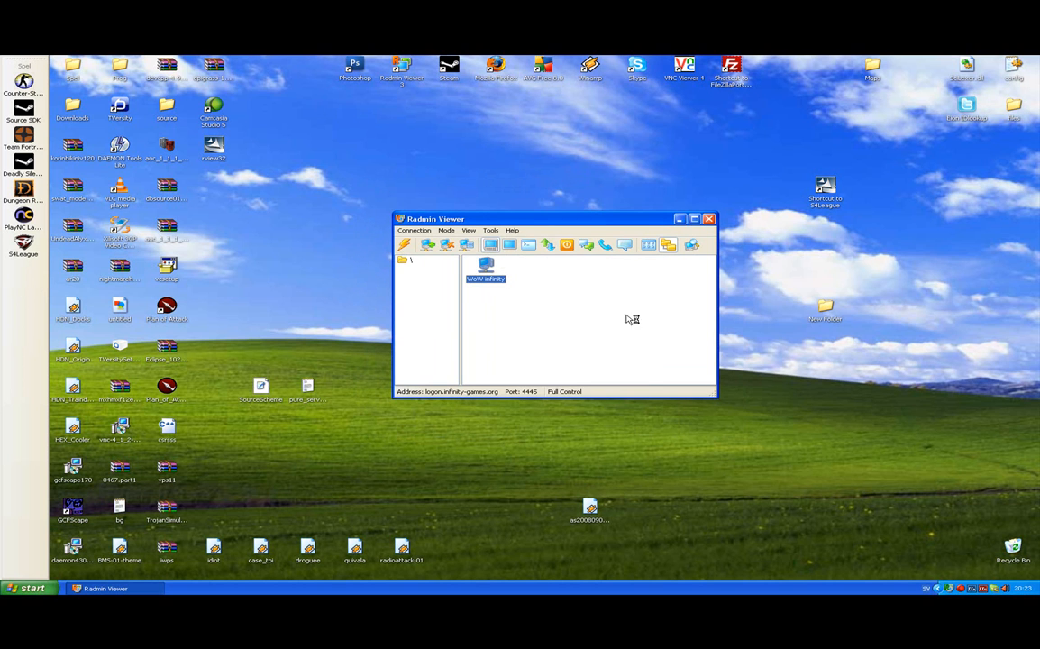
{"action": "mouse_move", "coordinate": [613, 265]}
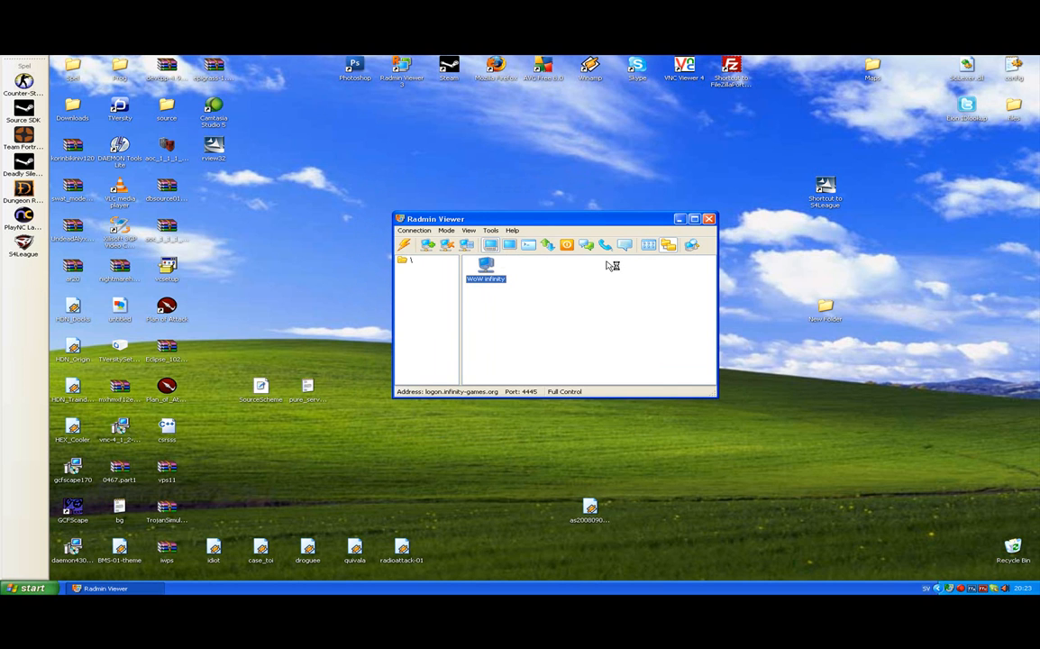
Step: Connect to the saved server entry and submit the Radmin user name and password
{"action": "double_click", "coordinate": [487, 269]}
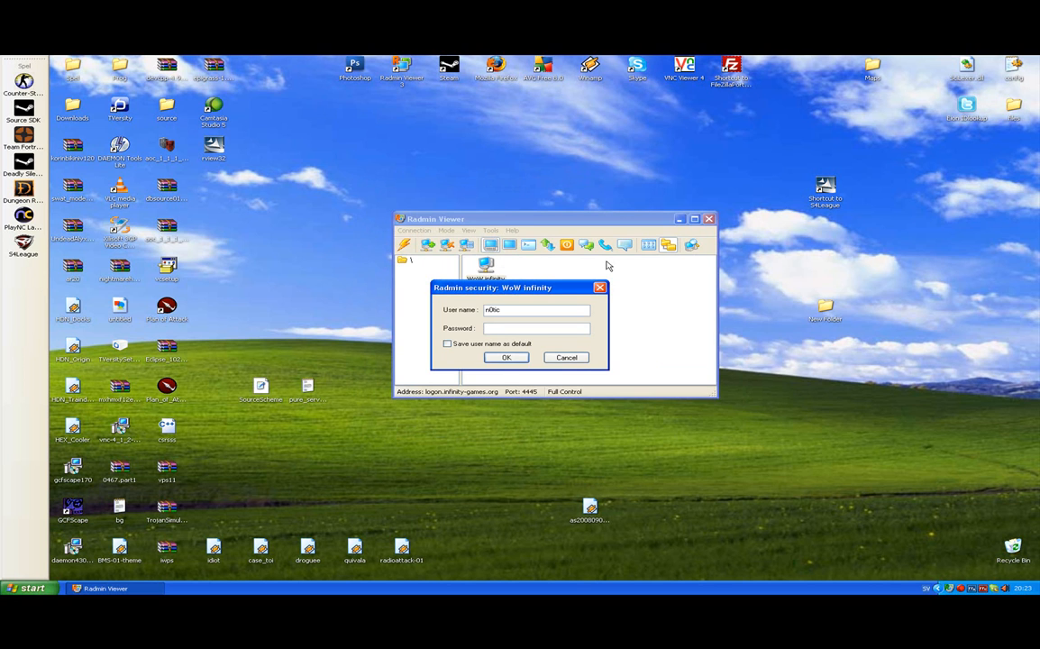
{"action": "left_click", "coordinate": [505, 357]}
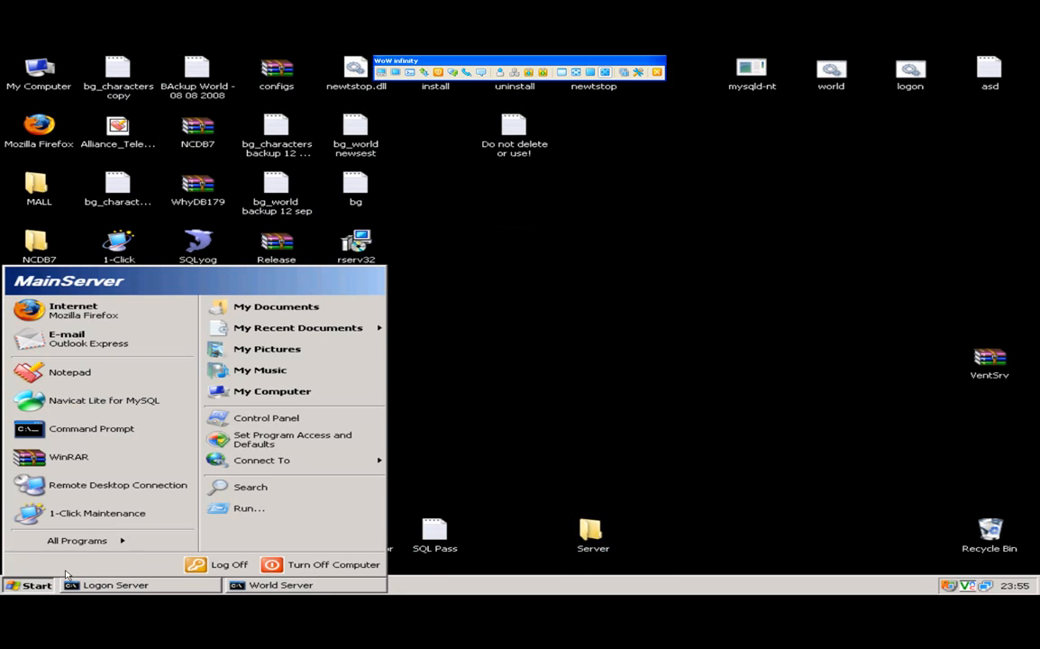
{"action": "mouse_move", "coordinate": [631, 418]}
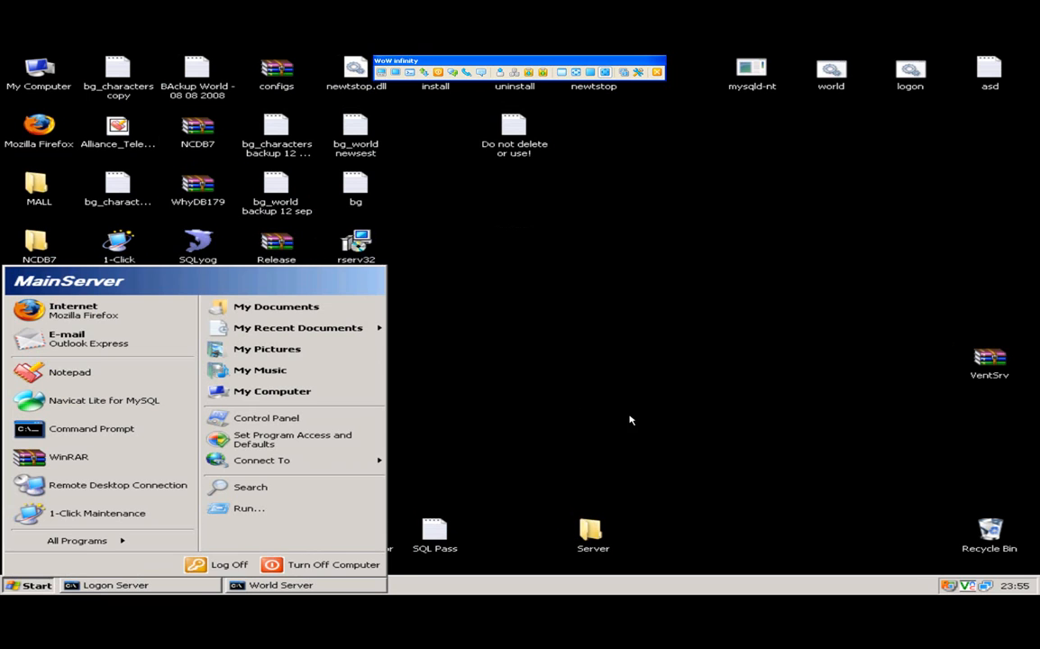
Step: Restore the Logon Server console from the remote taskbar to show its integrity check log
{"action": "left_click", "coordinate": [122, 584]}
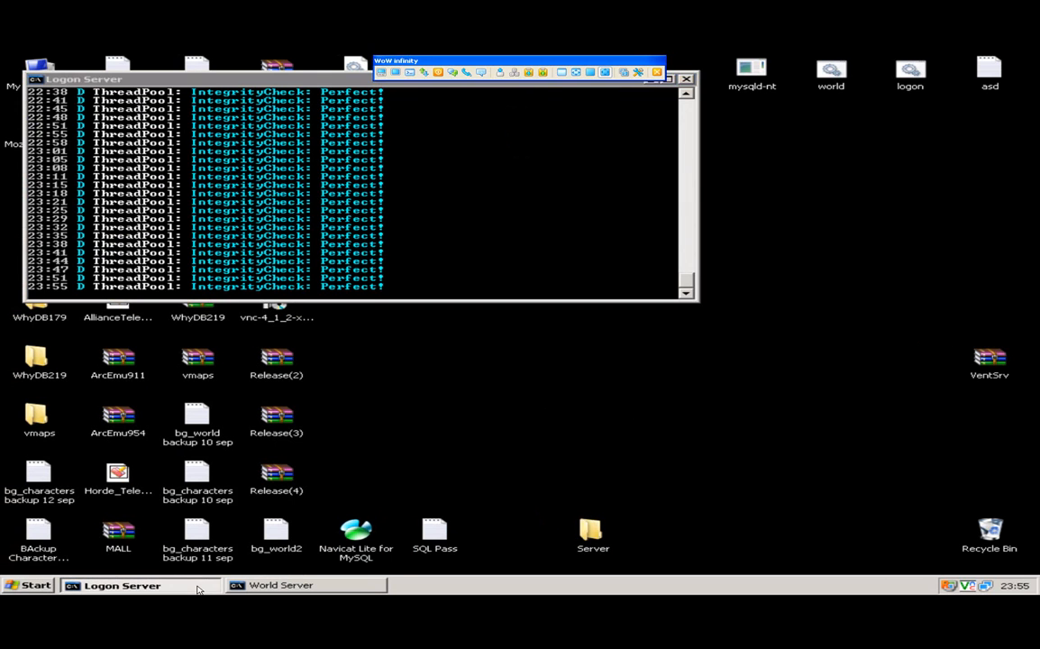